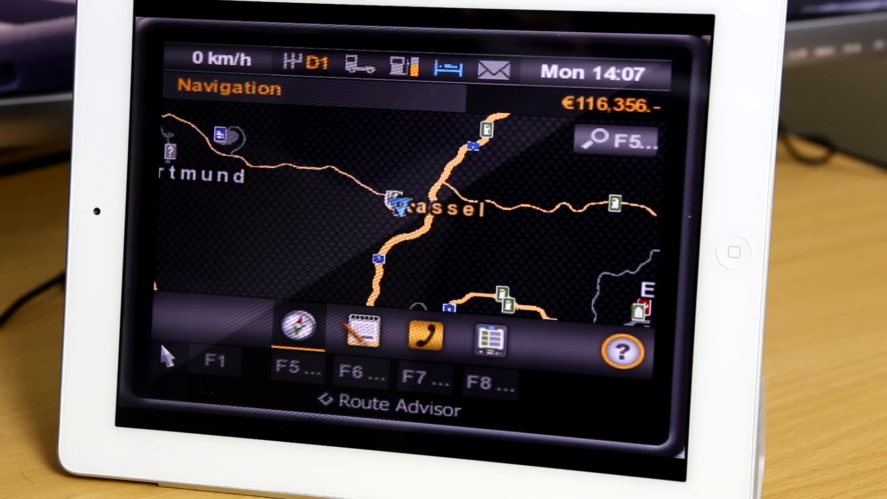
# Launch Euro Truck Simulator 2 and reach its main menu.
pyautogui.click(297, 330)
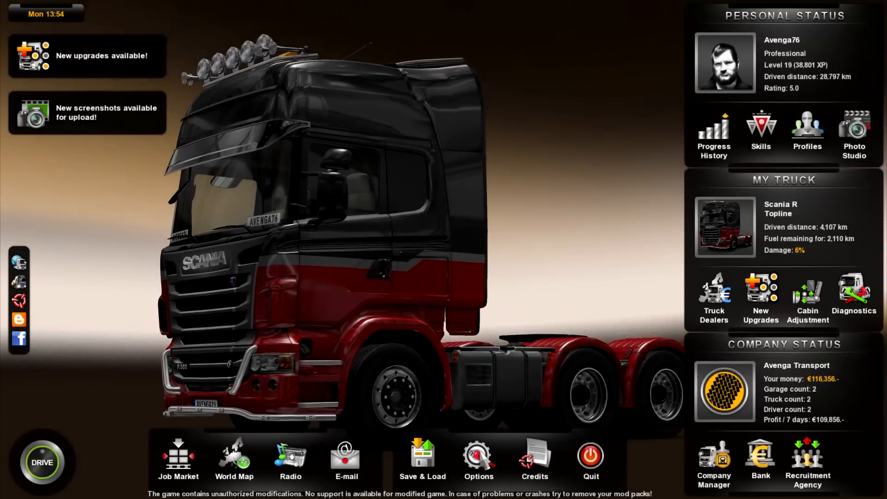
# Go into the game's Options and its Graphics settings before switching to OBS.
pyautogui.click(478, 455)
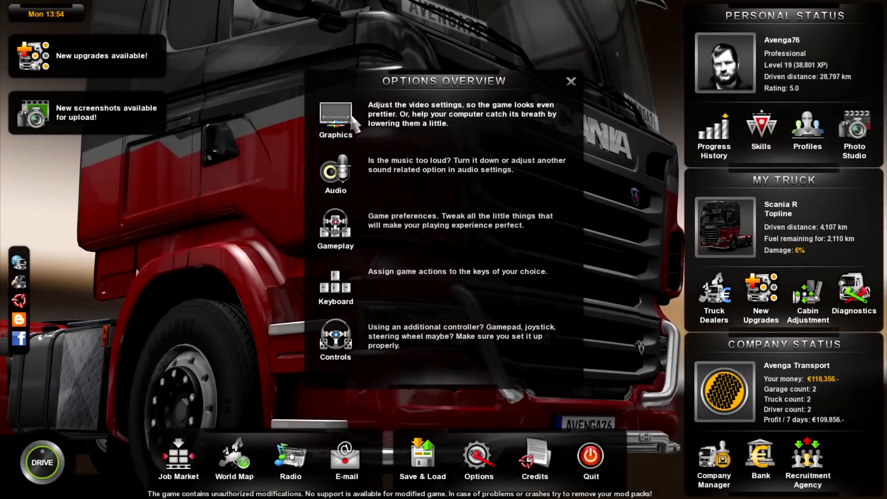
pyautogui.click(335, 121)
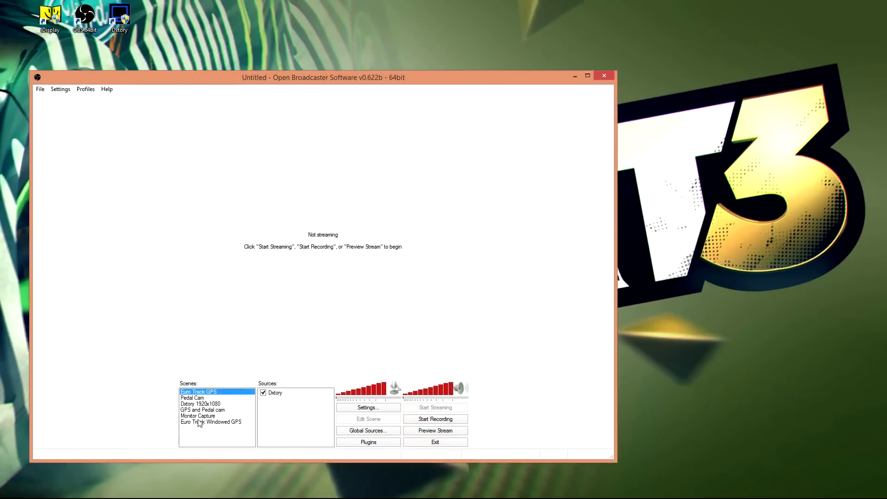
# Create the scene 'New Euro Truck Windowed GPS' and bring up its source options.
pyautogui.click(211, 422)
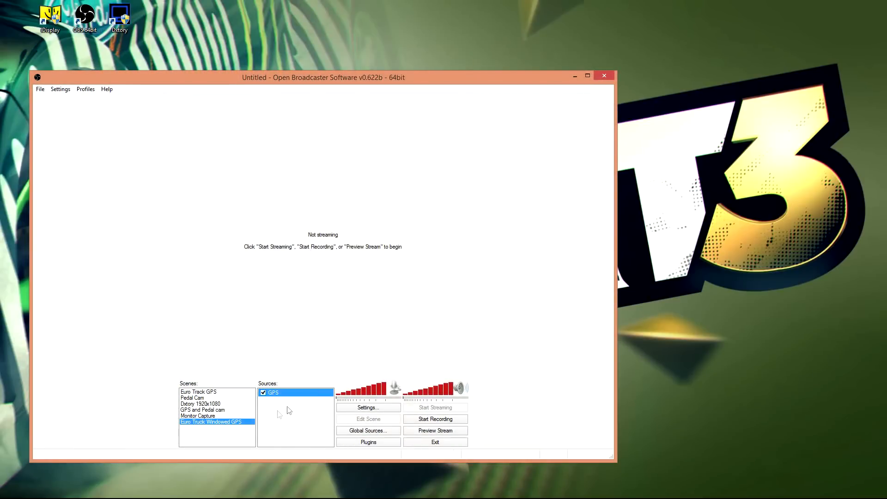
pyautogui.rightClick(211, 421)
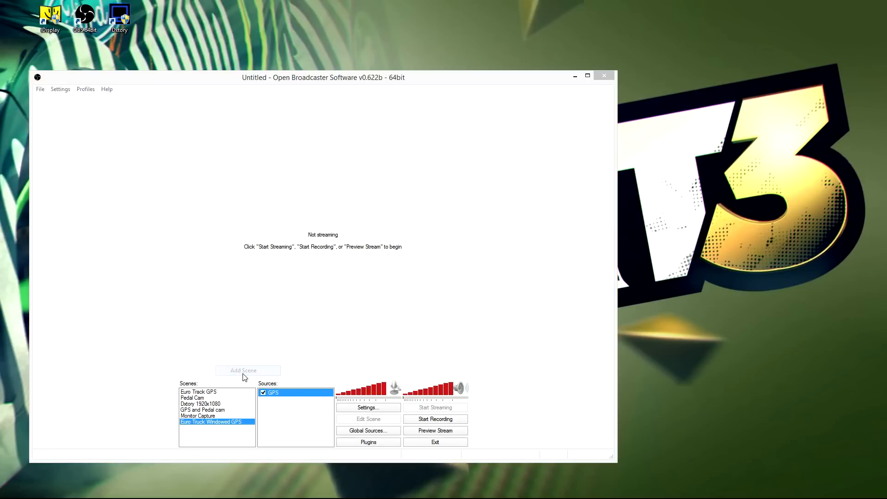
pyautogui.click(247, 370)
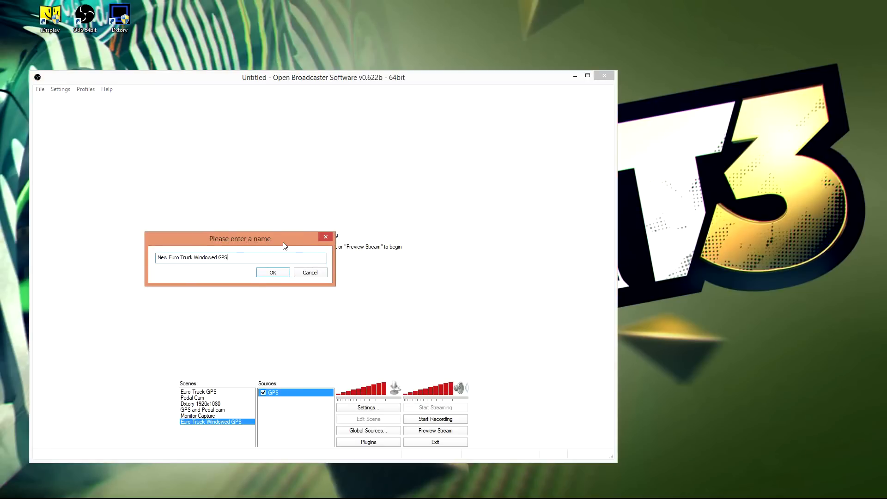
pyautogui.click(273, 272)
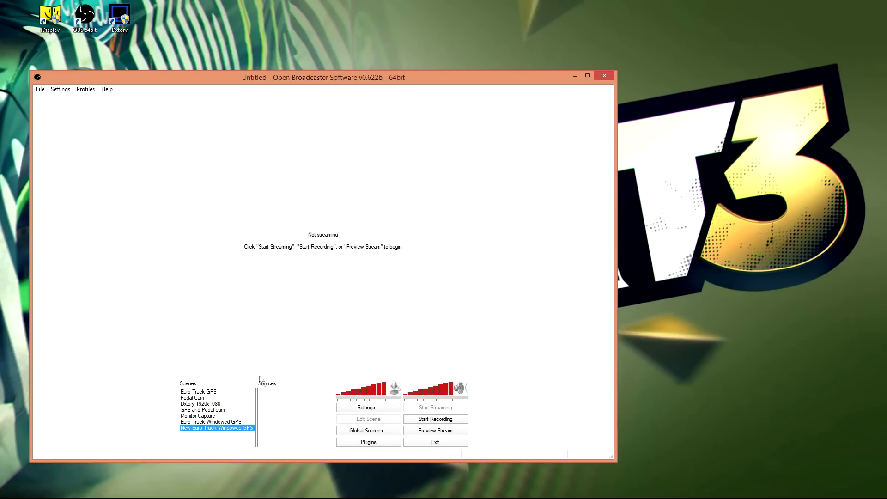
pyautogui.rightClick(296, 413)
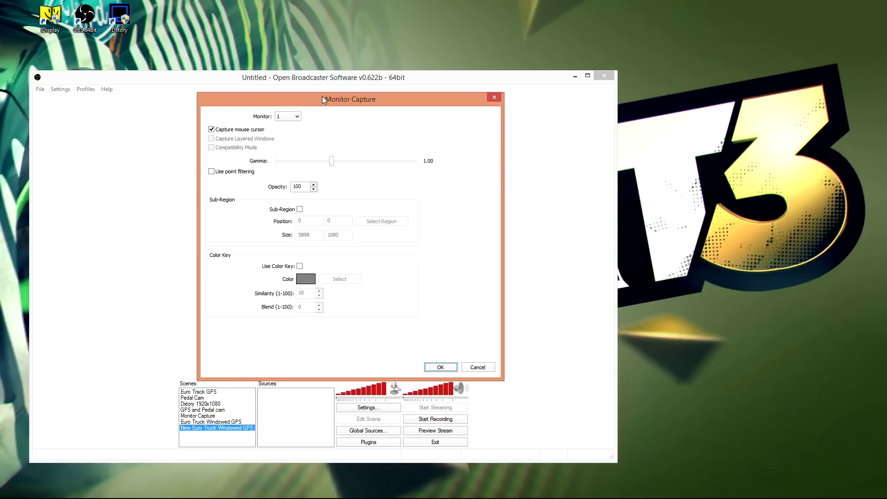
pyautogui.moveTo(454, 357)
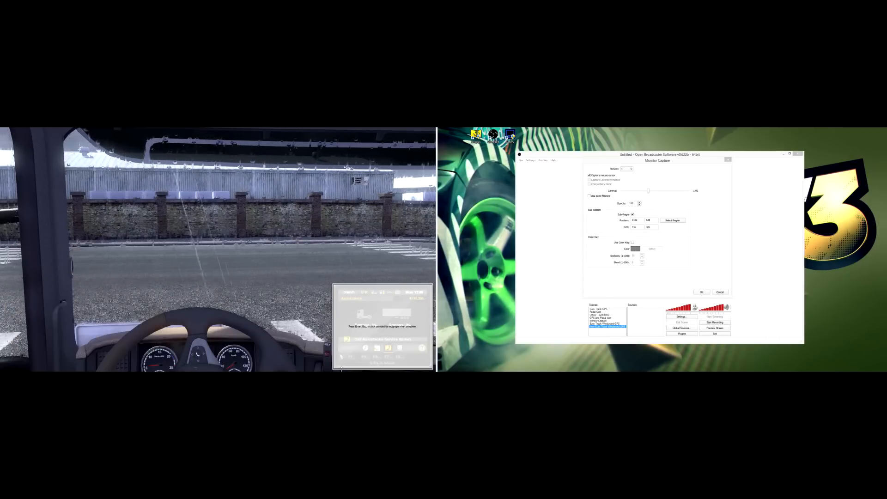
# Add the monitor capture cropped to the GPS panel and check it in a short preview.
pyautogui.click(701, 292)
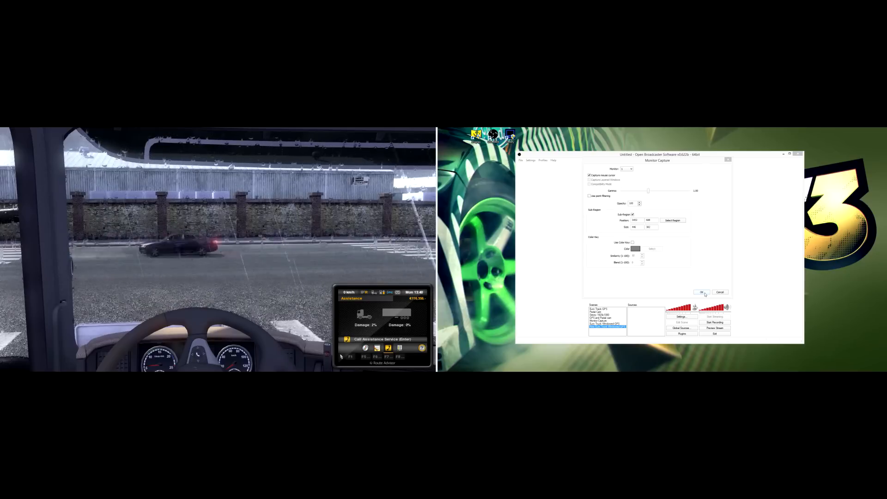
pyautogui.click(702, 292)
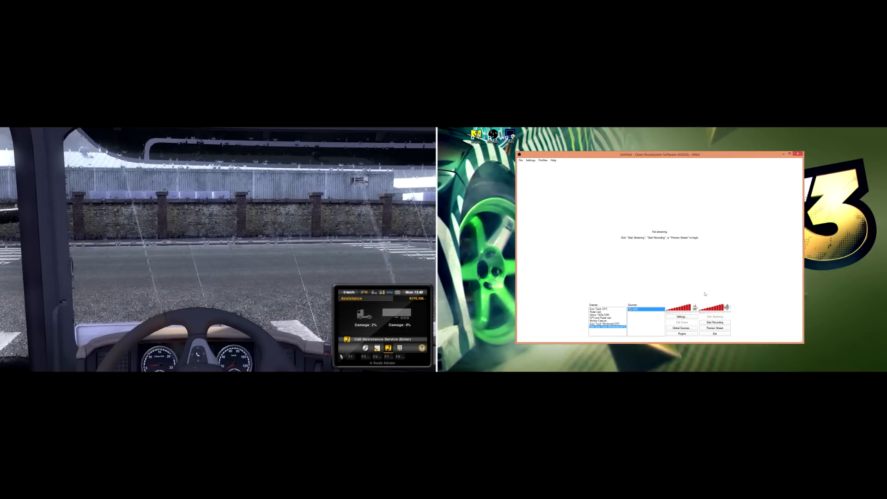
pyautogui.click(715, 328)
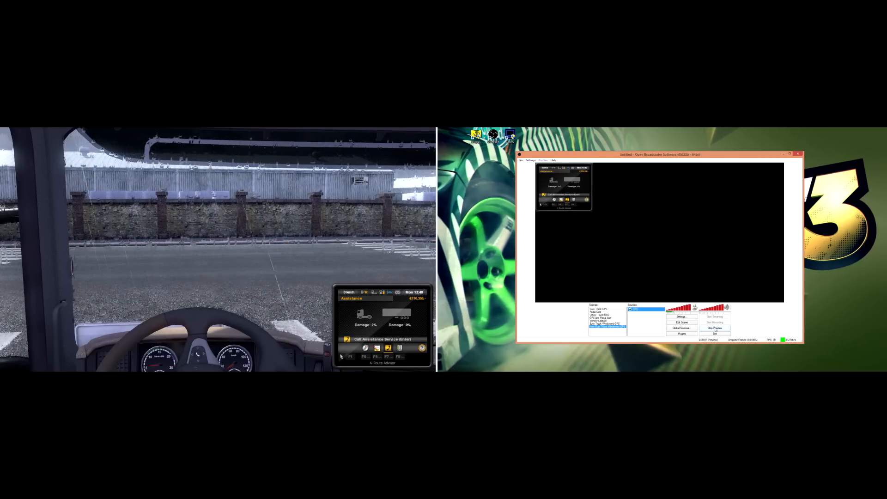
pyautogui.click(715, 328)
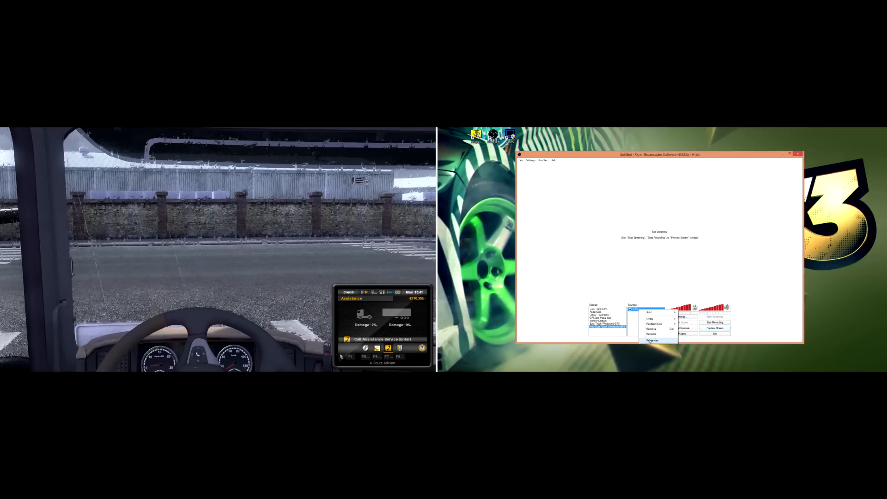
# Confirm the GPS source's capture properties and apply the video base resolution settings.
pyautogui.click(653, 341)
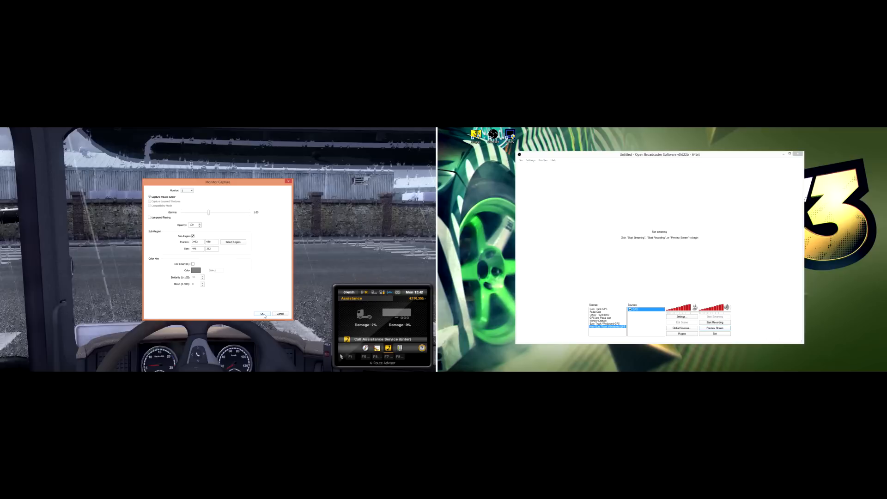
pyautogui.click(262, 314)
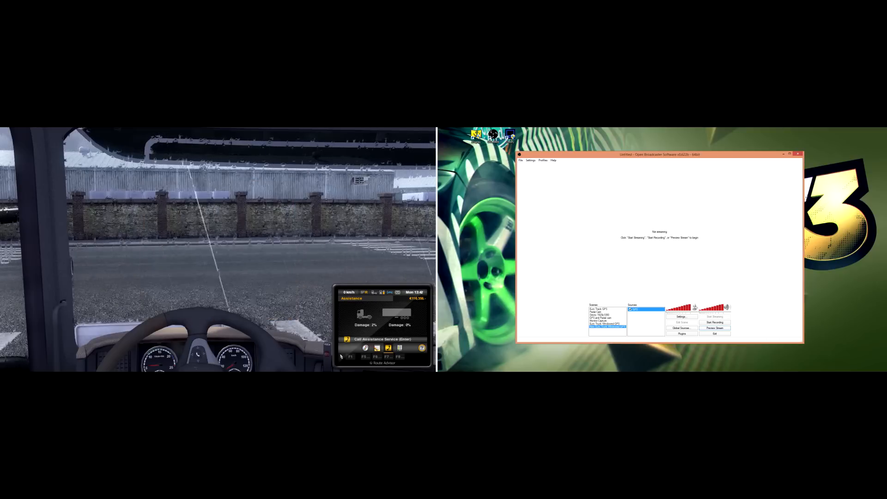
pyautogui.click(531, 160)
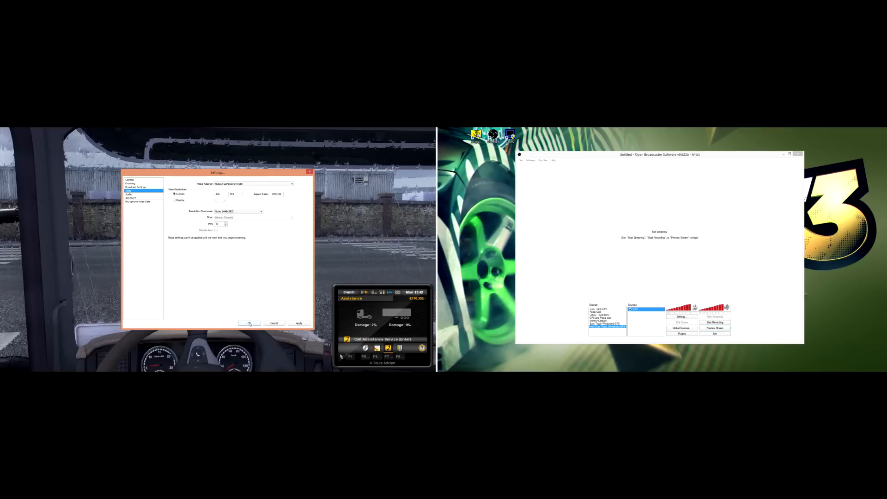
pyautogui.click(249, 323)
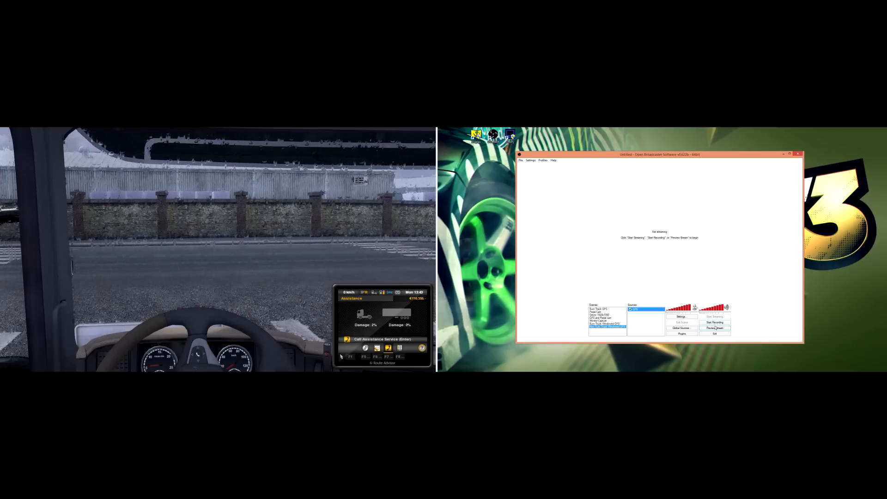
# Preview the GPS scene in Fullscreen Preview Mode, then return to the desktop.
pyautogui.click(714, 328)
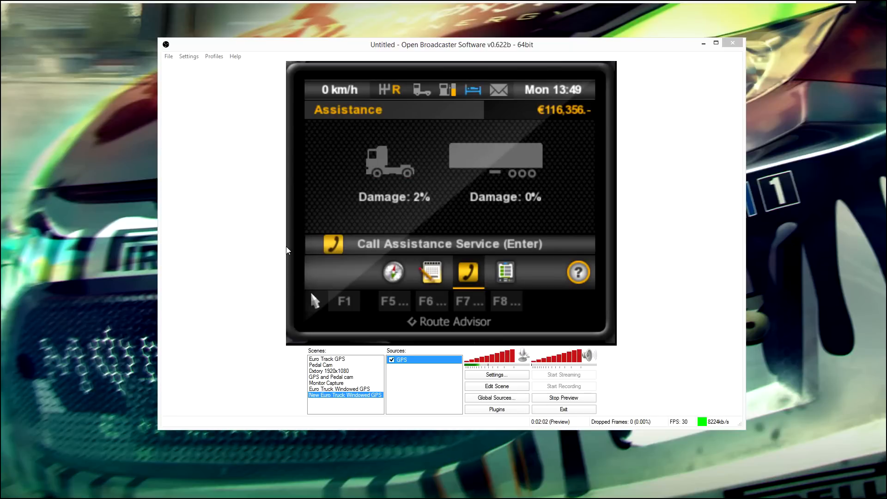
pyautogui.moveTo(382, 227)
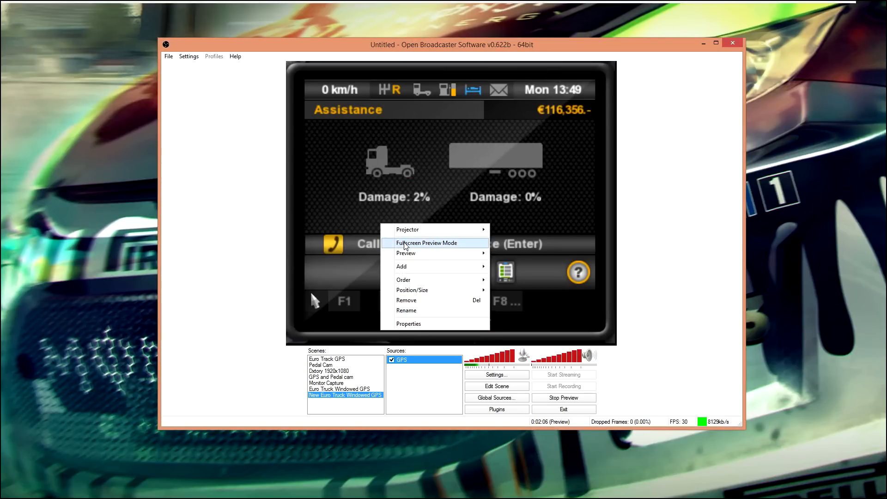
pyautogui.click(427, 243)
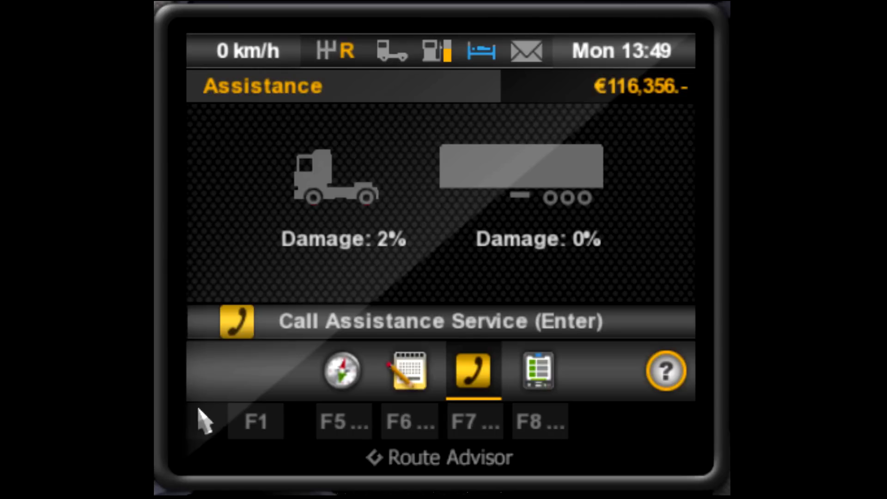
pyautogui.click(341, 372)
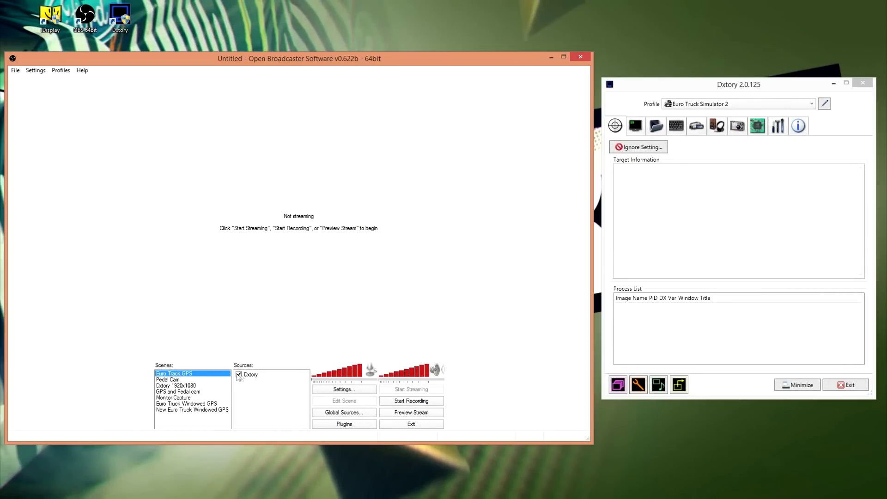
pyautogui.click(249, 375)
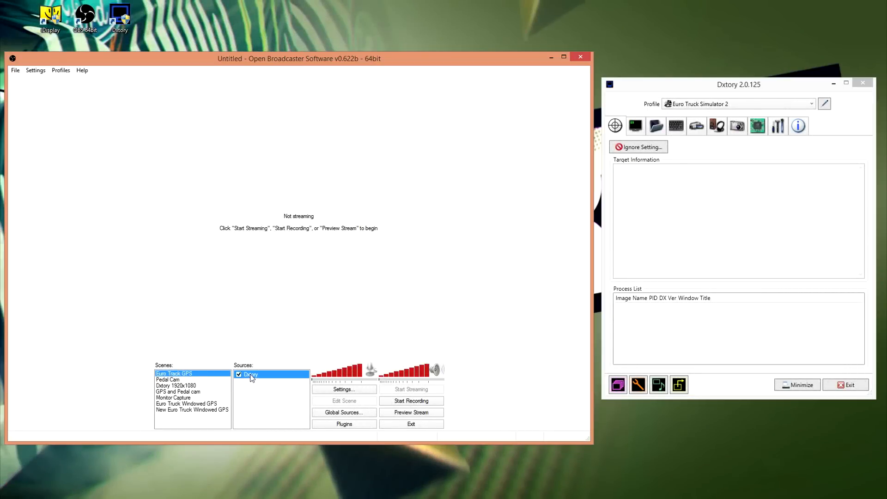
pyautogui.rightClick(249, 375)
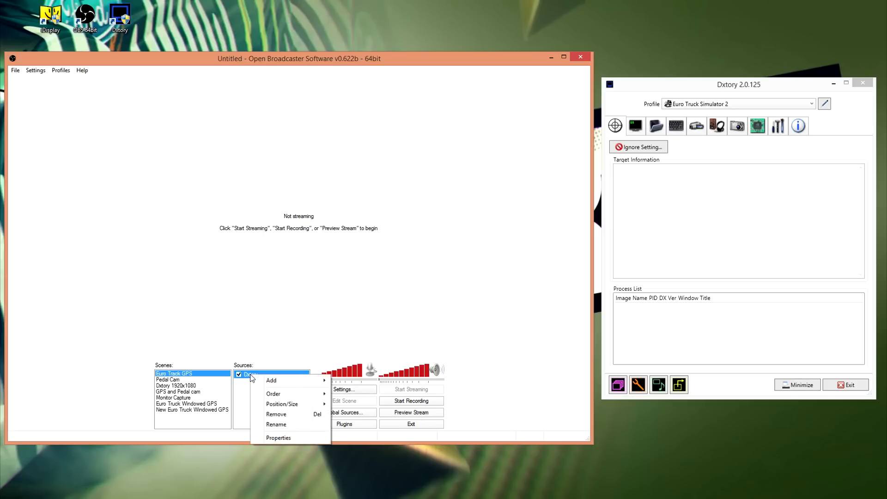
pyautogui.moveTo(278, 438)
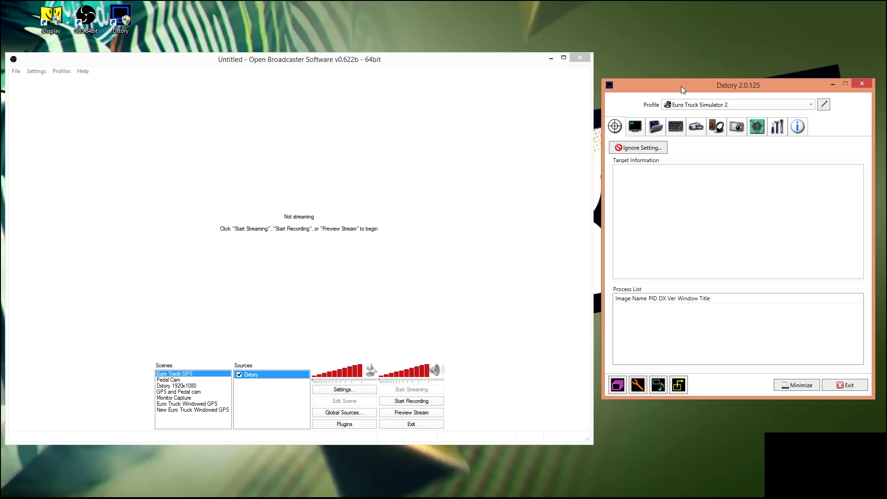
pyautogui.moveTo(696, 127)
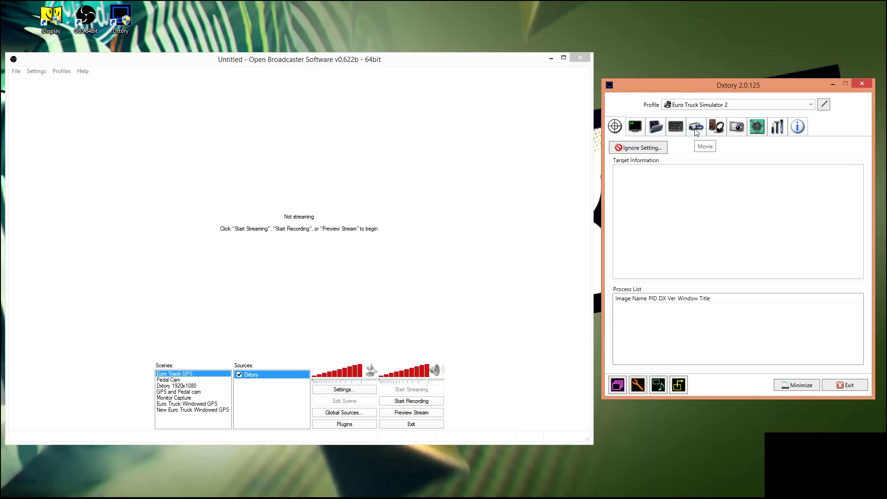
pyautogui.click(696, 126)
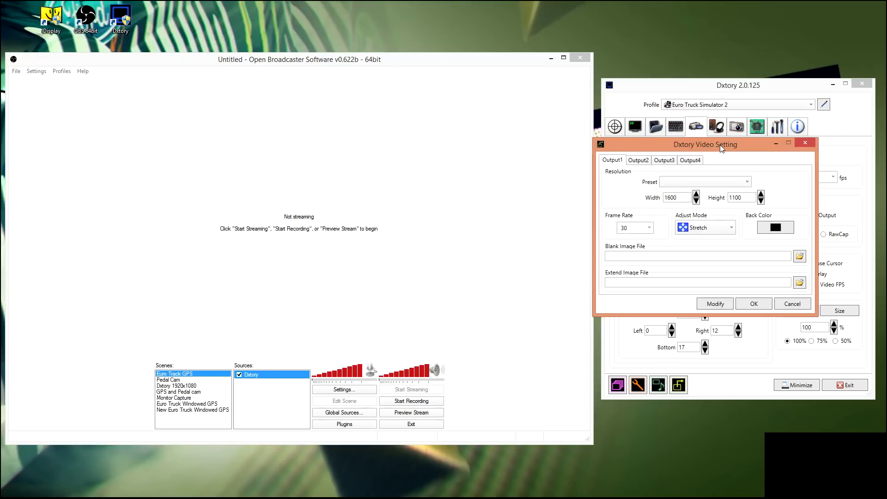
pyautogui.moveTo(705, 227)
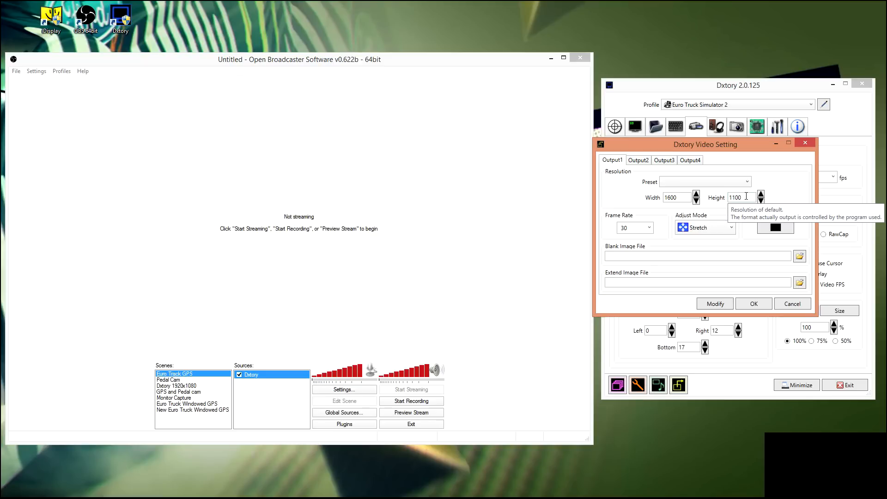
pyautogui.moveTo(793, 304)
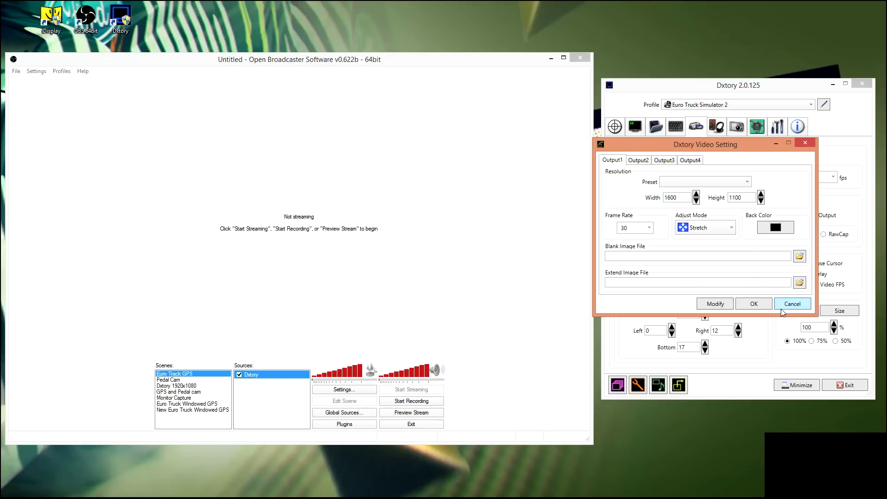
# Cancel Dxtory's Video Setting and review the Dxtory source's 442×370, 30 FPS device properties unchanged.
pyautogui.click(791, 303)
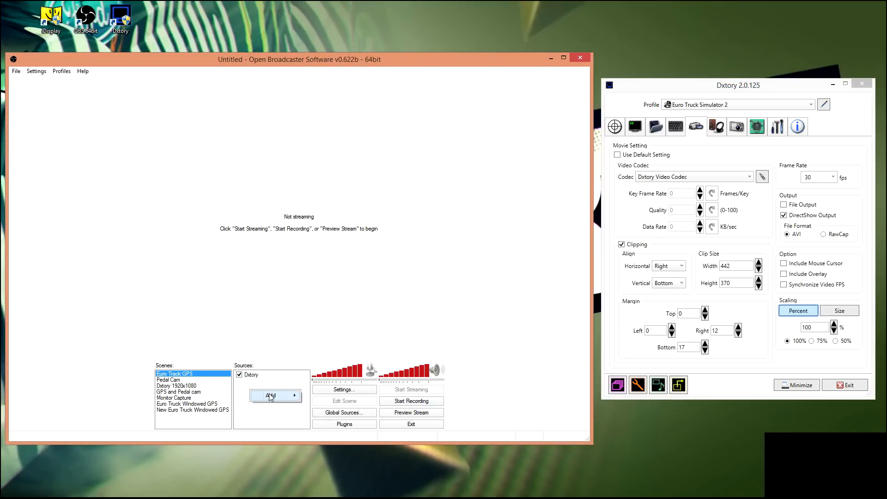
pyautogui.click(271, 395)
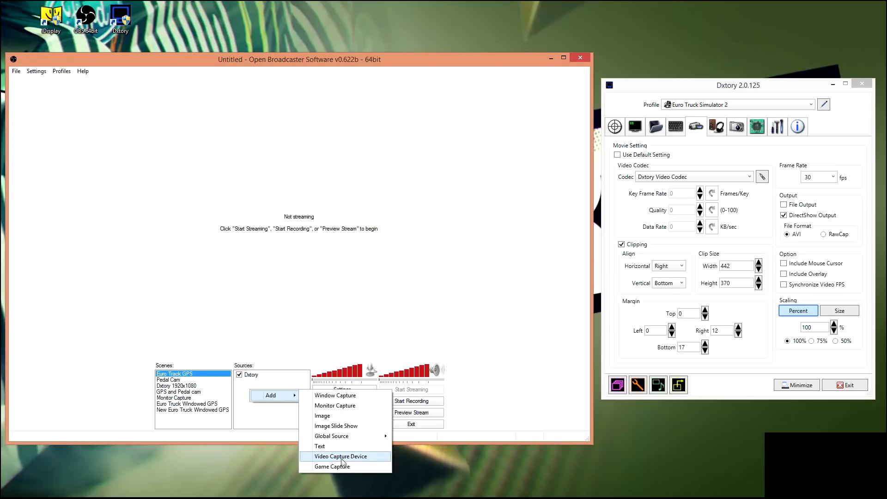
pyautogui.rightClick(250, 374)
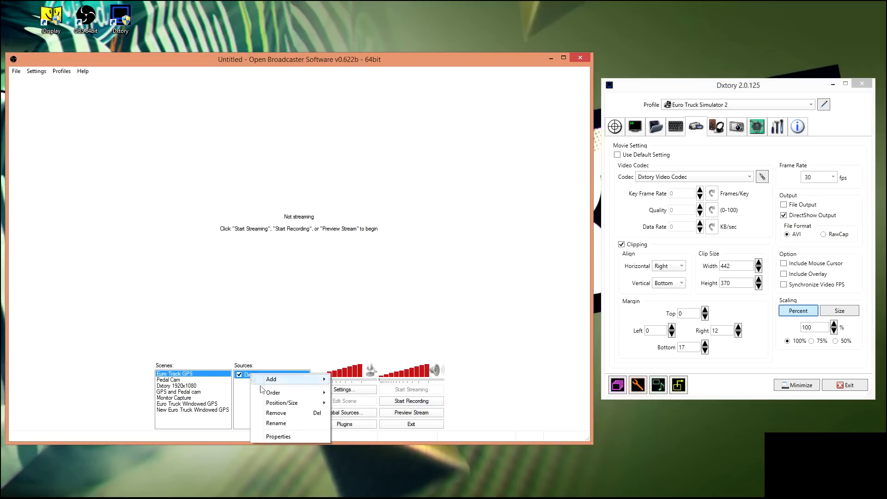
pyautogui.click(278, 436)
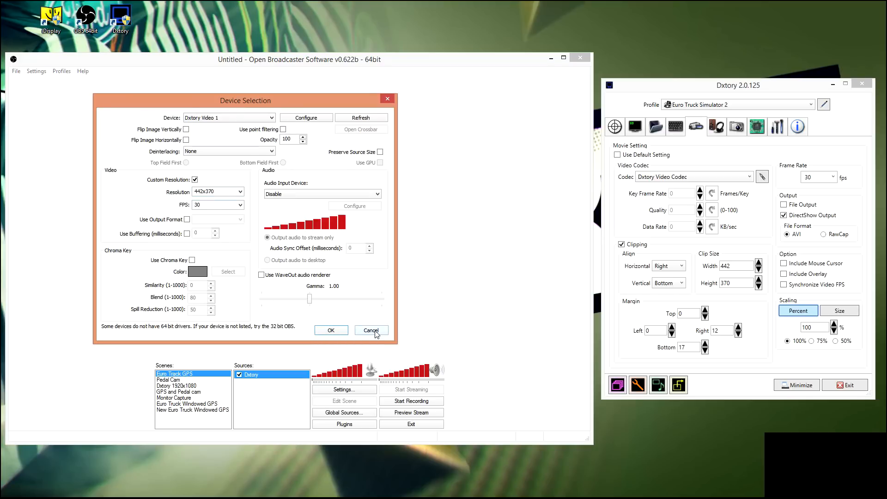
pyautogui.click(371, 330)
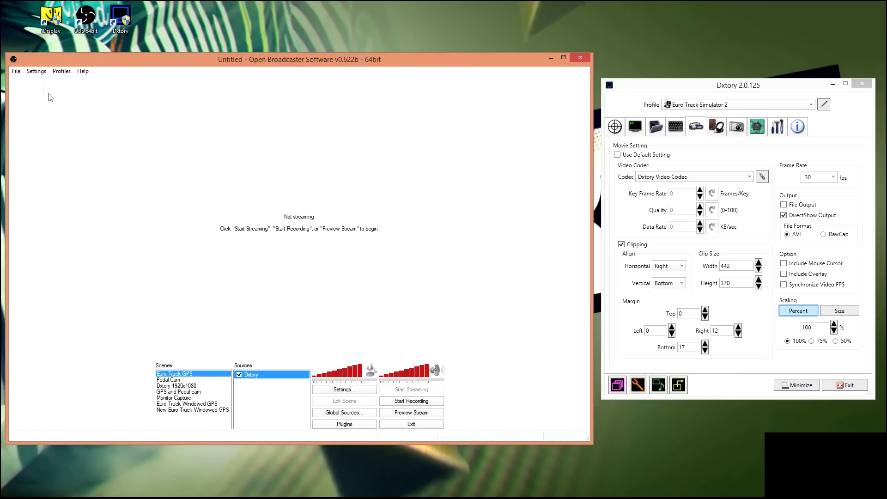
# Look through the OBS settings categories before previewing the Euro Truck GPS scene.
pyautogui.click(36, 71)
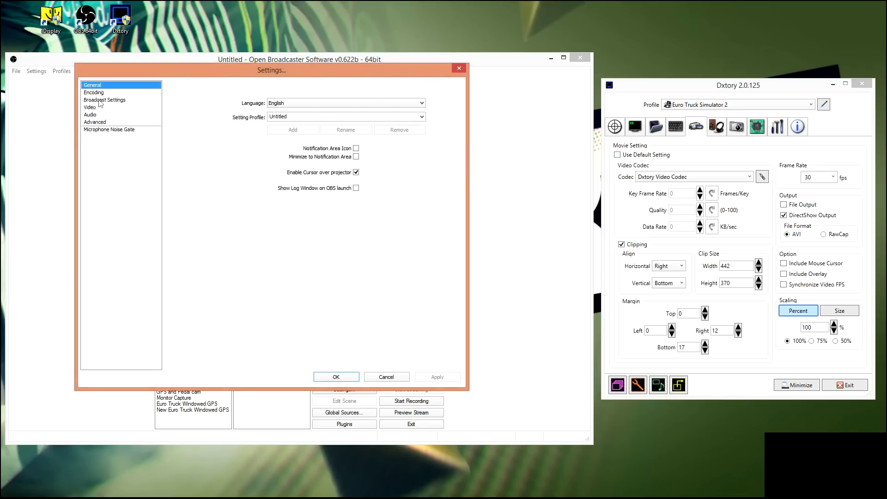
pyautogui.click(90, 107)
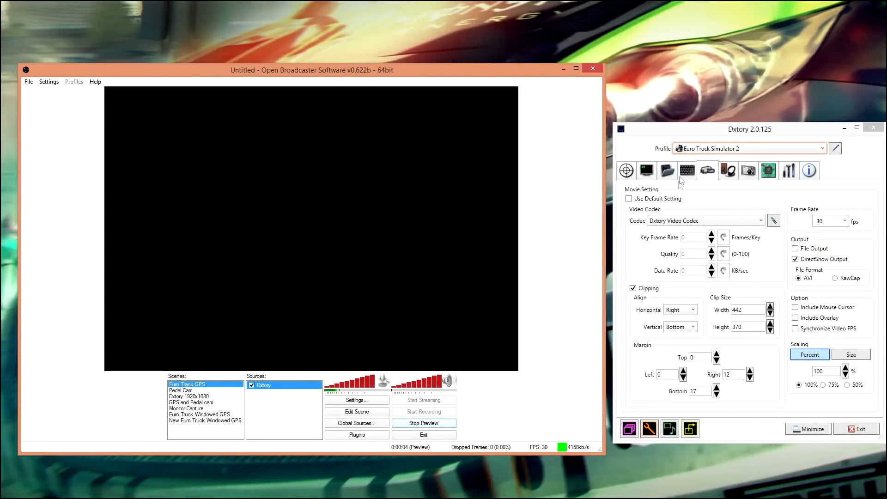
# Assign F6 as Dxtory's Start/Stop Movie Capture hotkey.
pyautogui.click(687, 171)
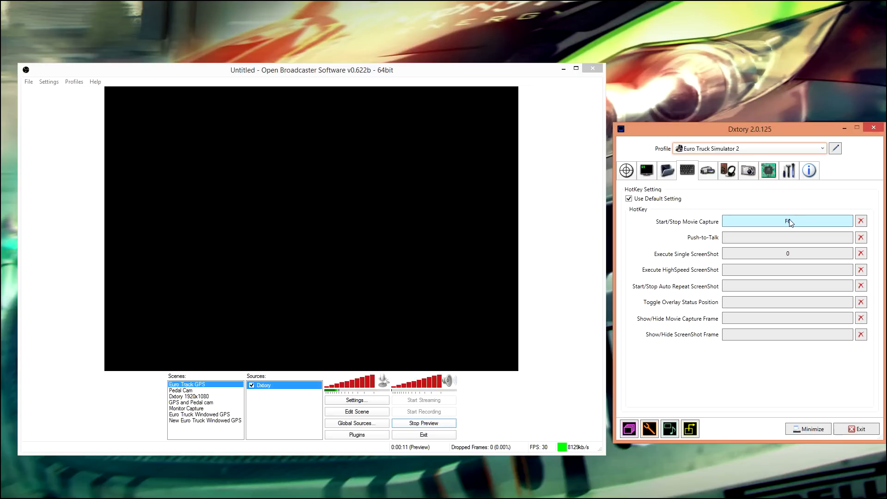
pyautogui.write('F6')
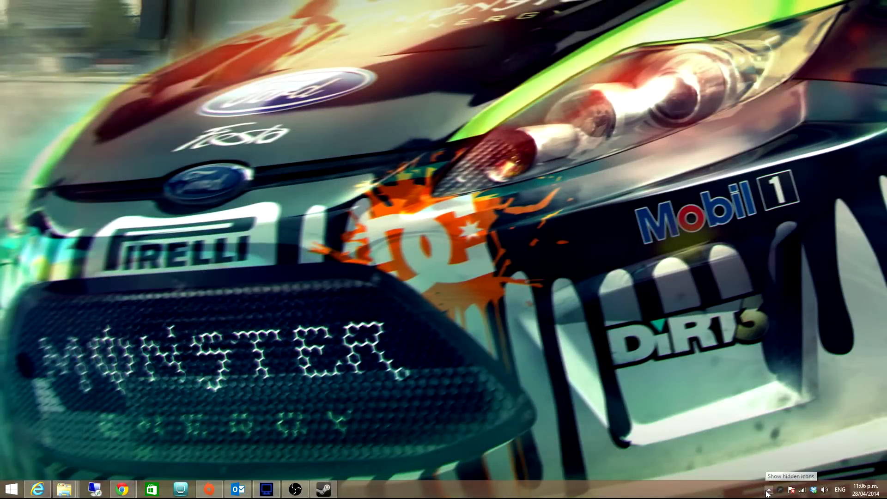
# Reveal the hidden icons in the taskbar notification area.
pyautogui.click(769, 489)
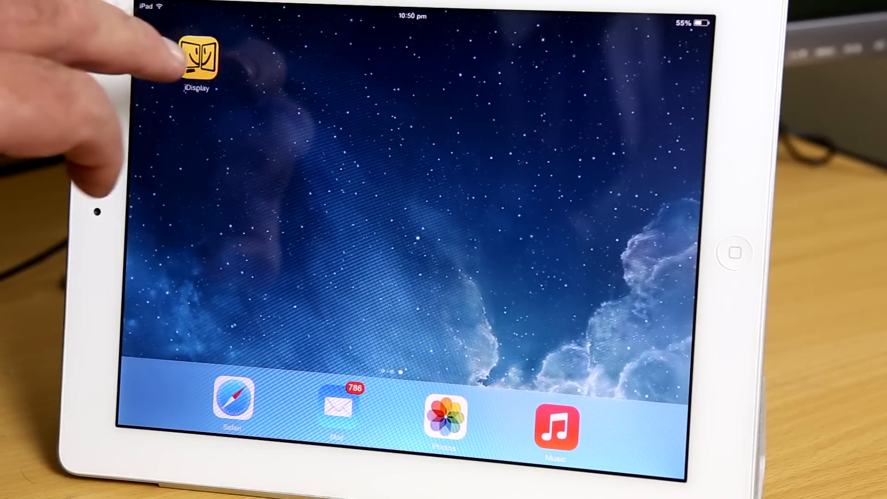
# Launch iDisplay on the iPad and switch the OBS route-advisor preview to Fullscreen Preview Mode.
pyautogui.click(197, 58)
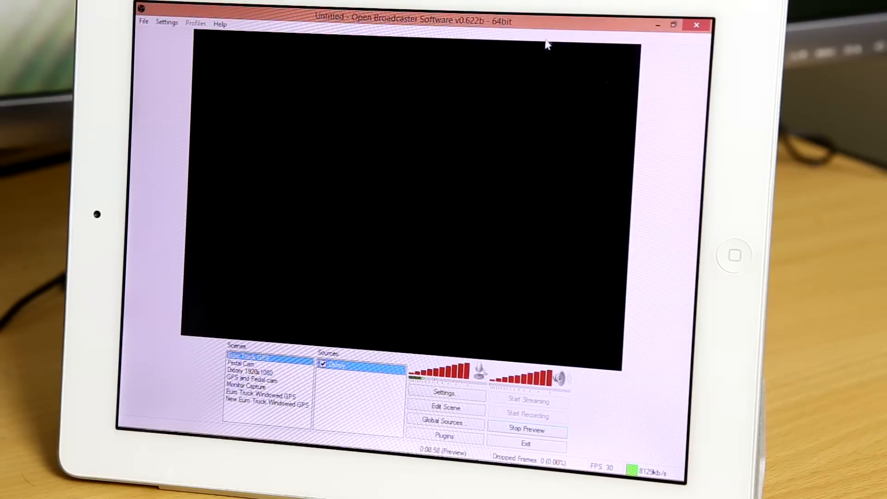
pyautogui.rightClick(453, 153)
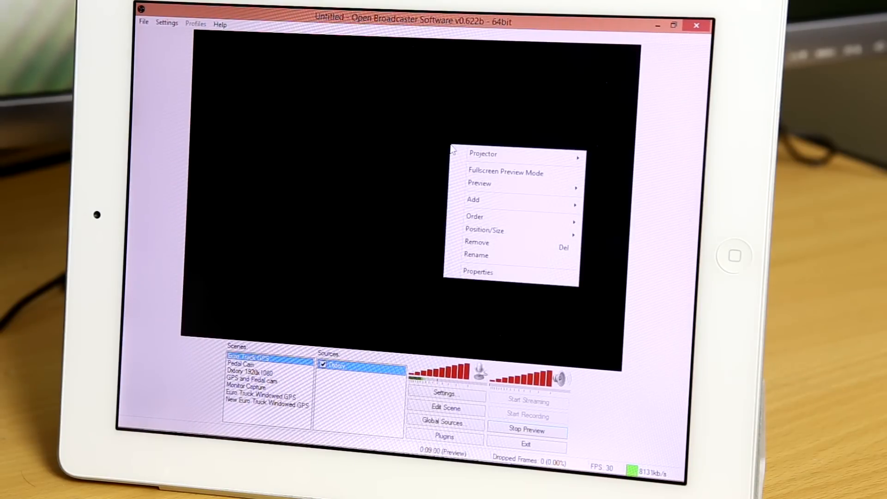
pyautogui.moveTo(504, 172)
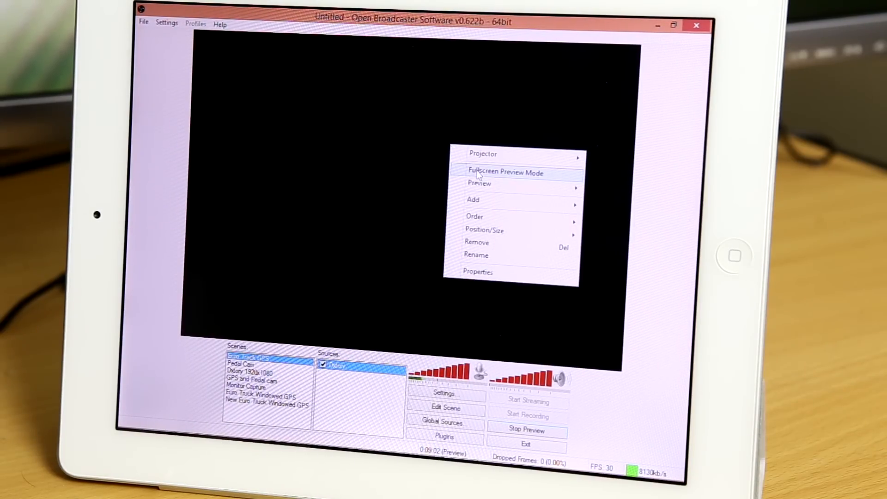
pyautogui.click(505, 171)
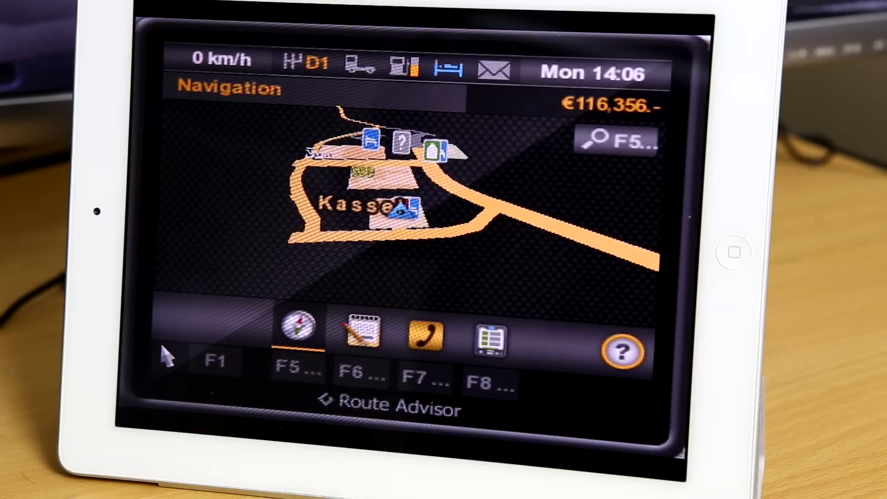